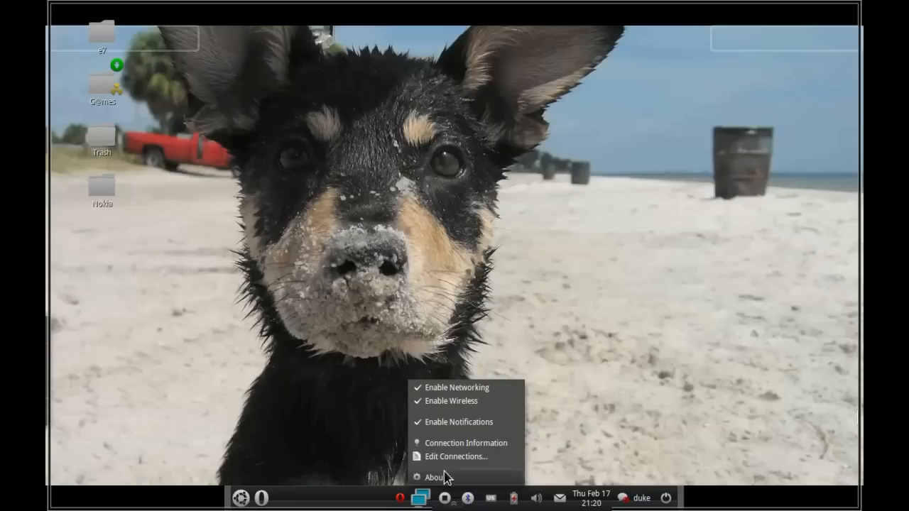
pyautogui.moveTo(457, 457)
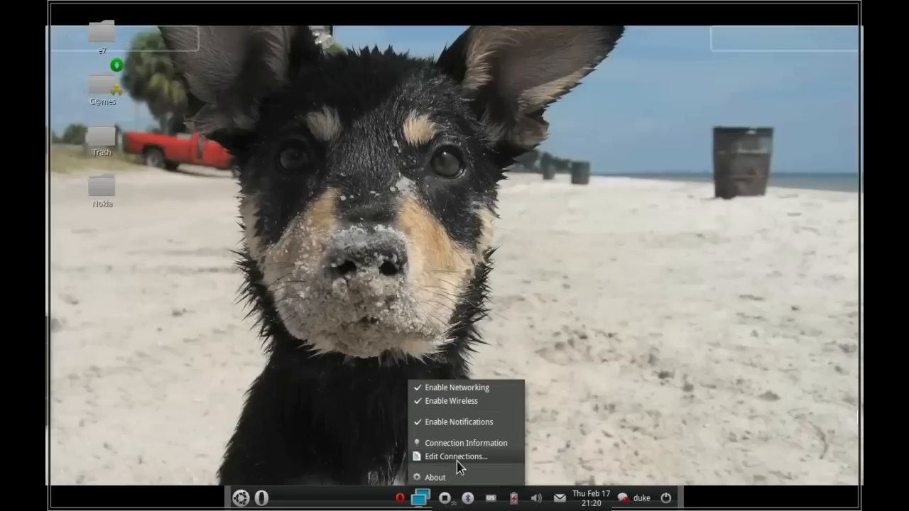
# - Open Edit Connections from the applet menu and show the Wireless connections list
pyautogui.click(456, 456)
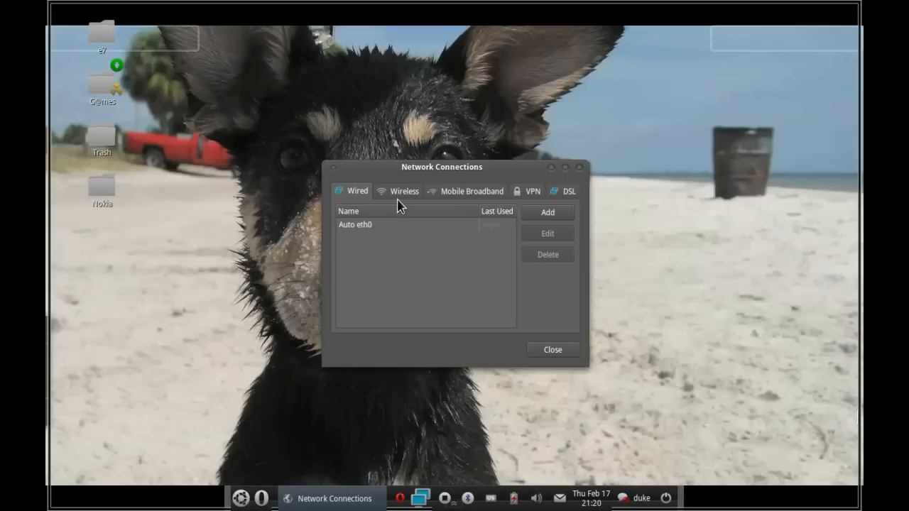
pyautogui.click(398, 191)
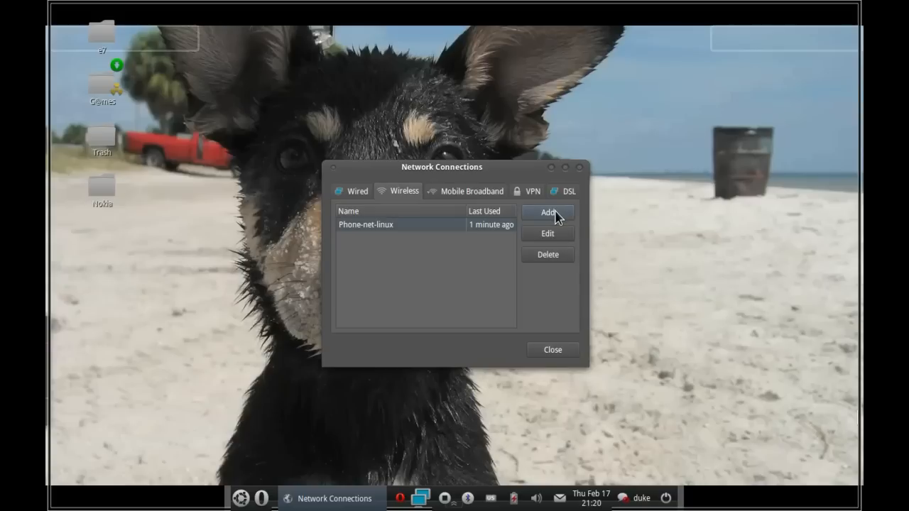
# - Add a new wireless connection and name it asd
pyautogui.click(547, 212)
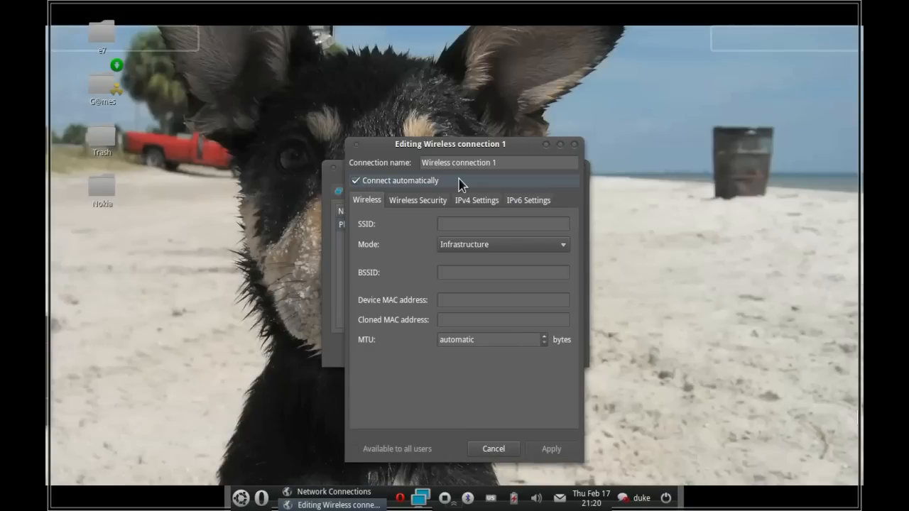
pyautogui.click(497, 162)
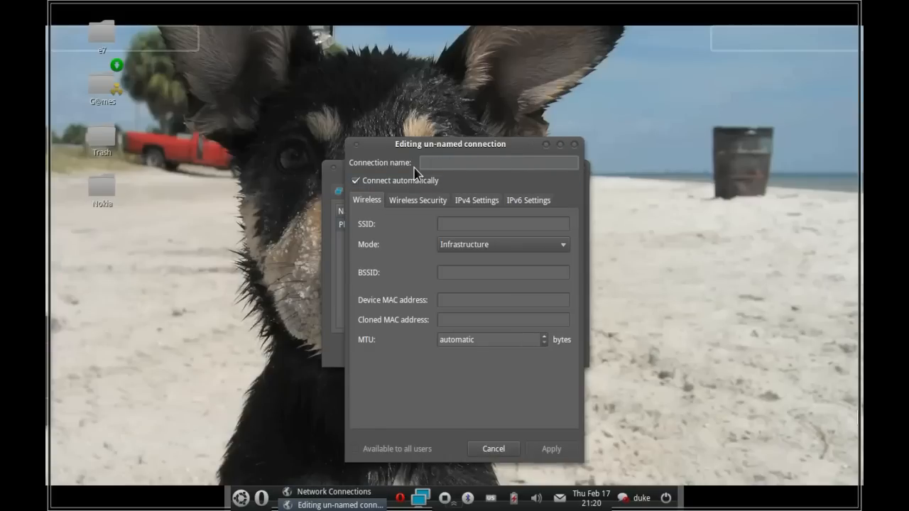
pyautogui.write('asd')
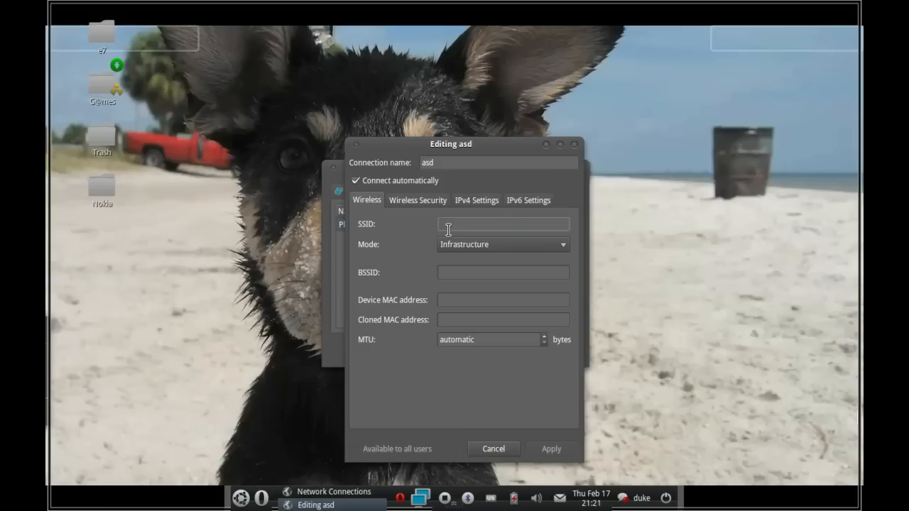
# - Set the SSID to asd1 and the mode to Ad-hoc
pyautogui.write('a')
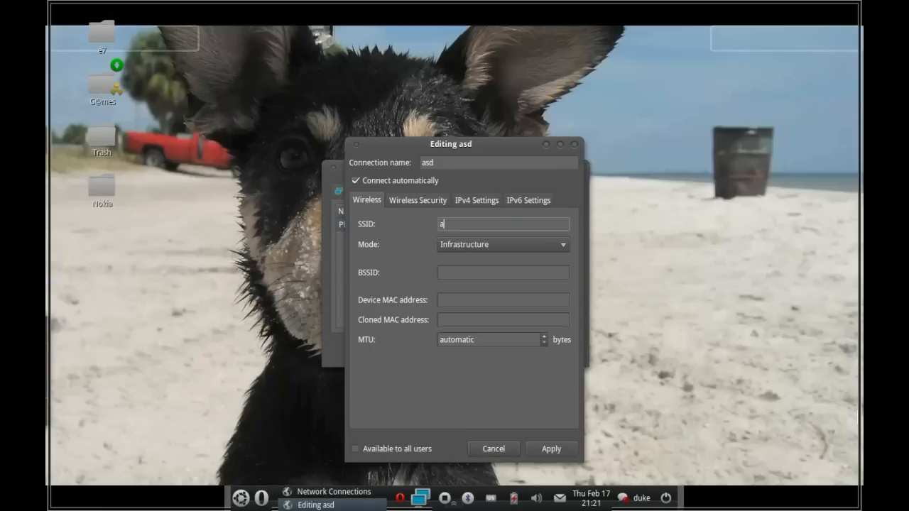
pyautogui.write('sd1')
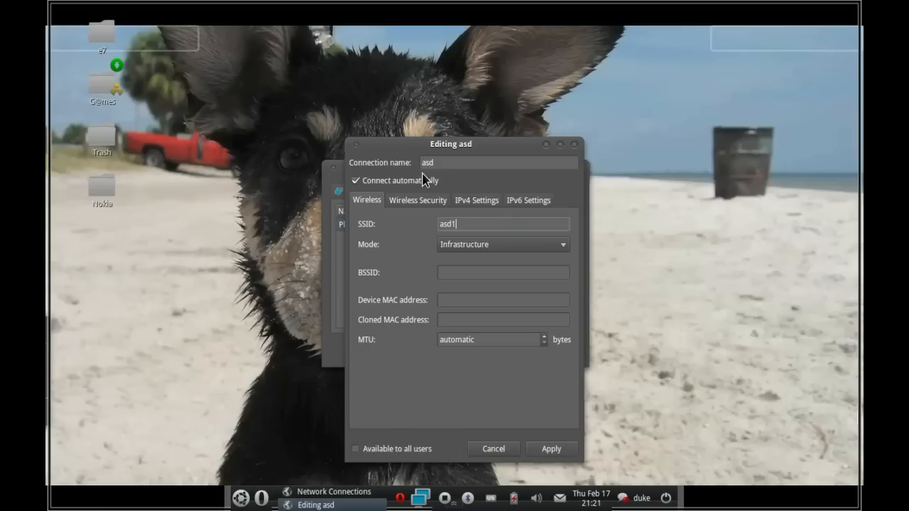
pyautogui.click(502, 245)
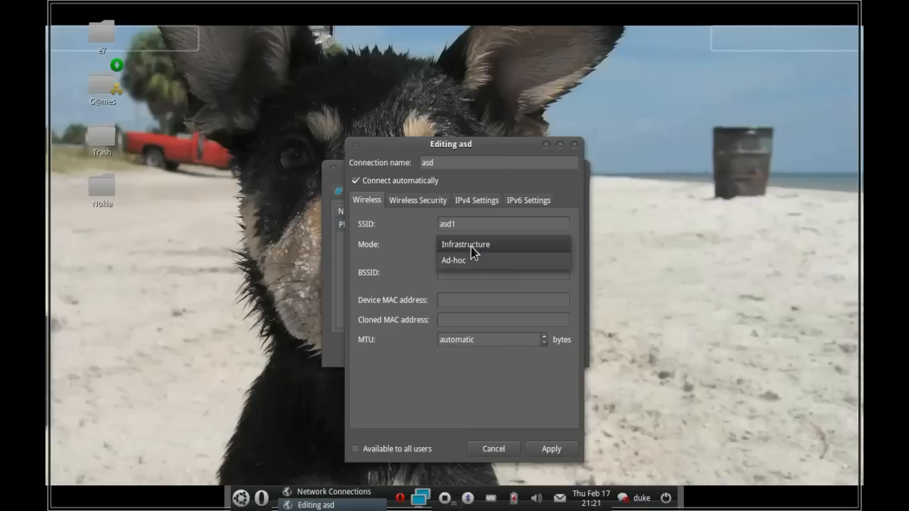
pyautogui.moveTo(461, 261)
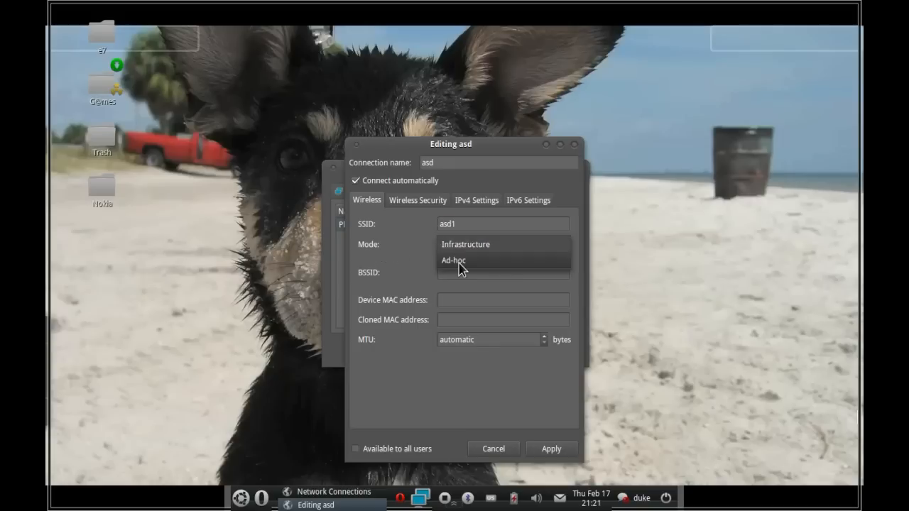
pyautogui.click(453, 260)
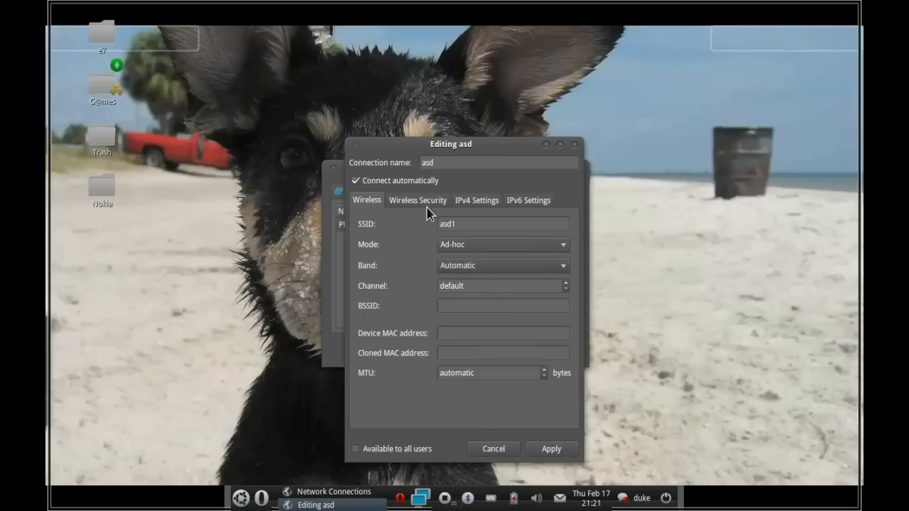
# - Choose WEP 40/128-bit Key (Hex or ASCII) as the wireless security
pyautogui.click(418, 199)
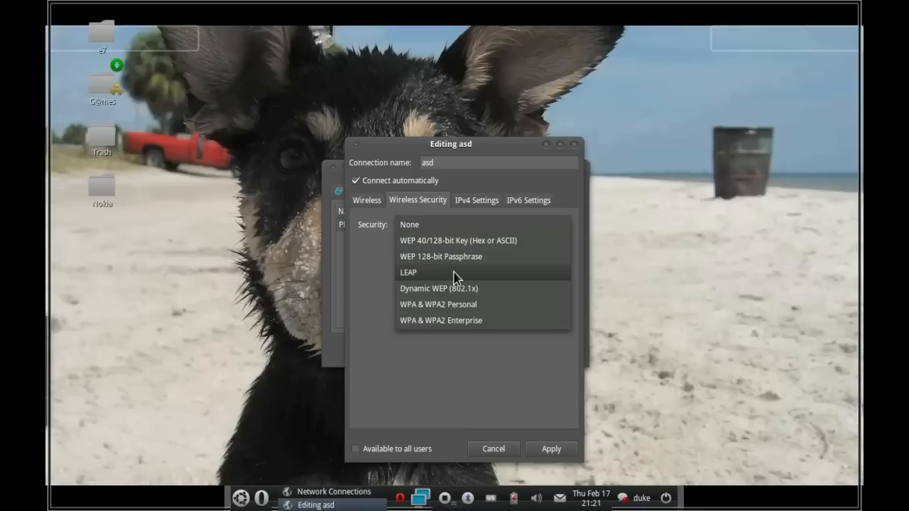
pyautogui.moveTo(455, 303)
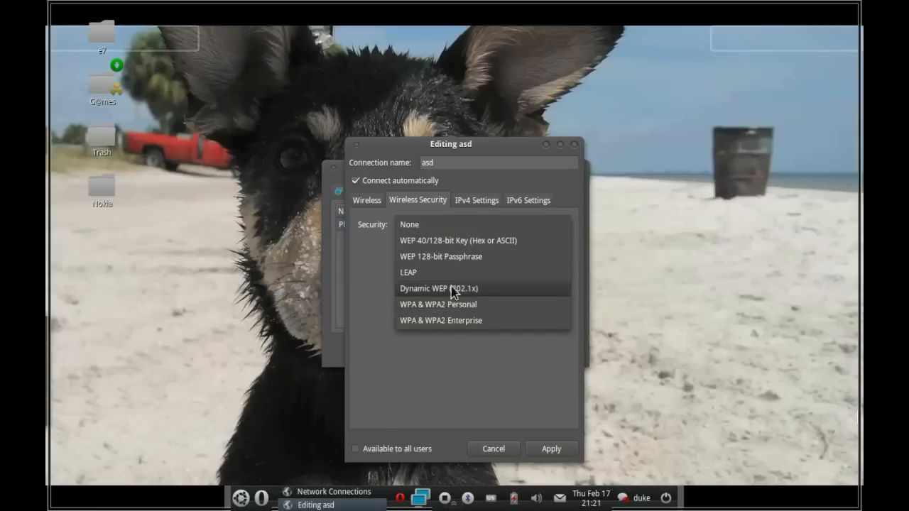
pyautogui.moveTo(451, 288)
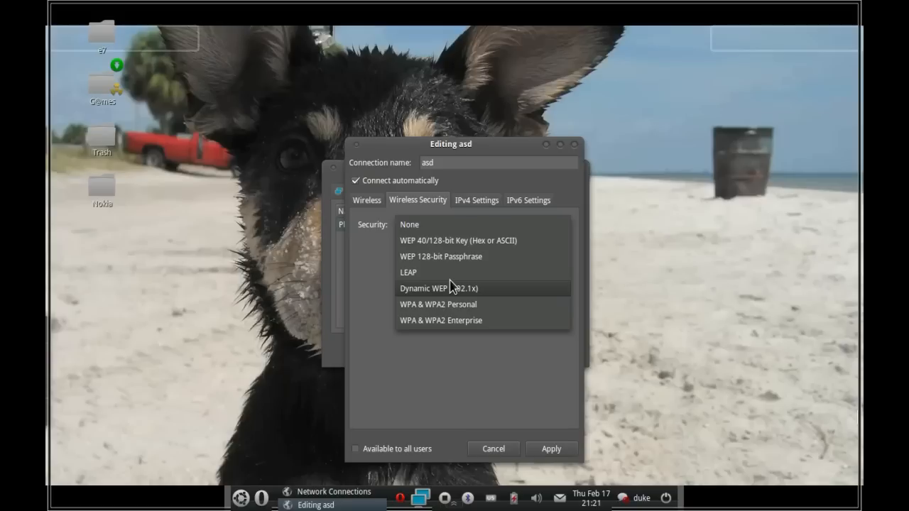
pyautogui.moveTo(438, 240)
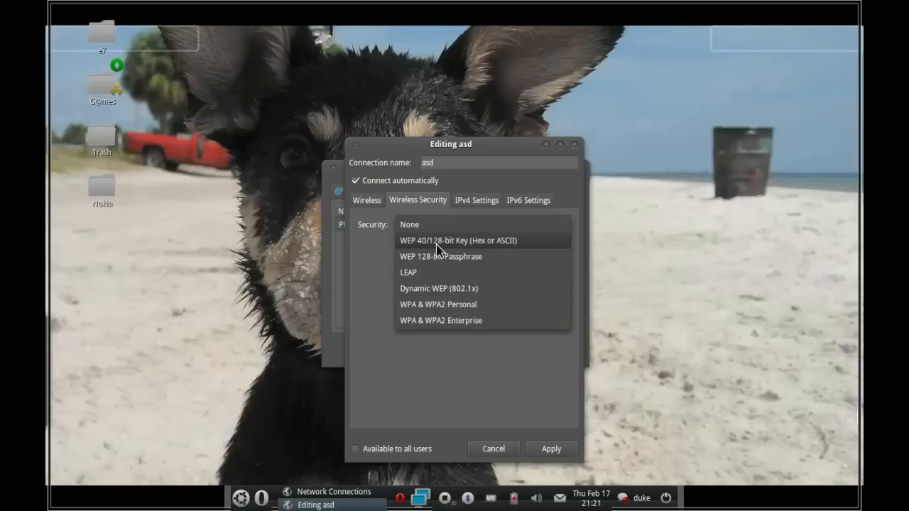
pyautogui.moveTo(436, 253)
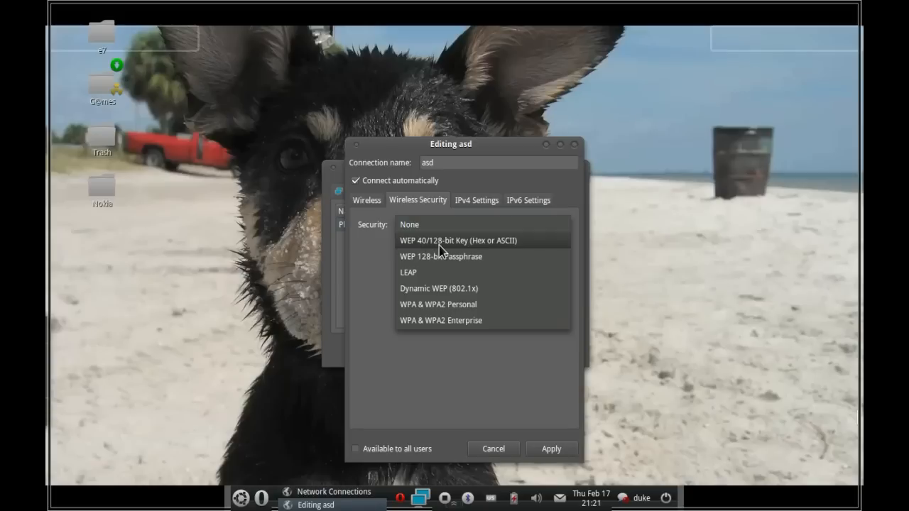
pyautogui.click(483, 240)
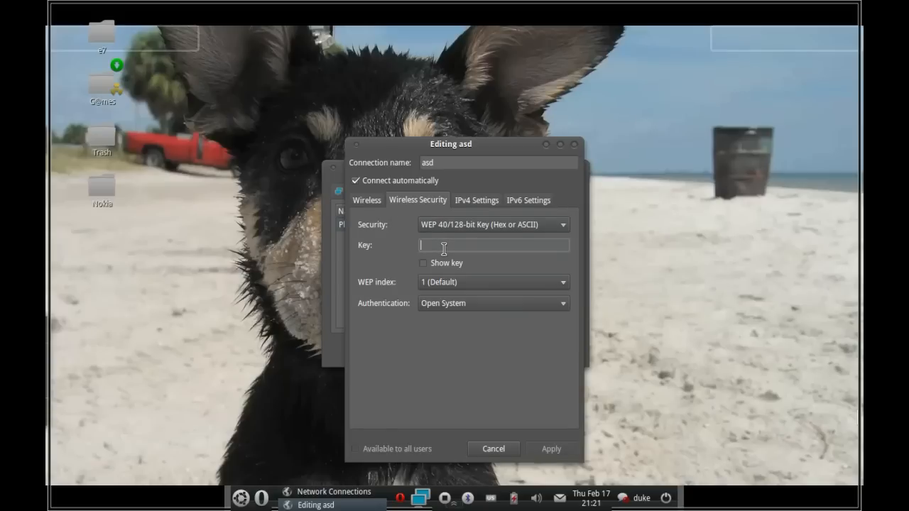
pyautogui.moveTo(439, 249)
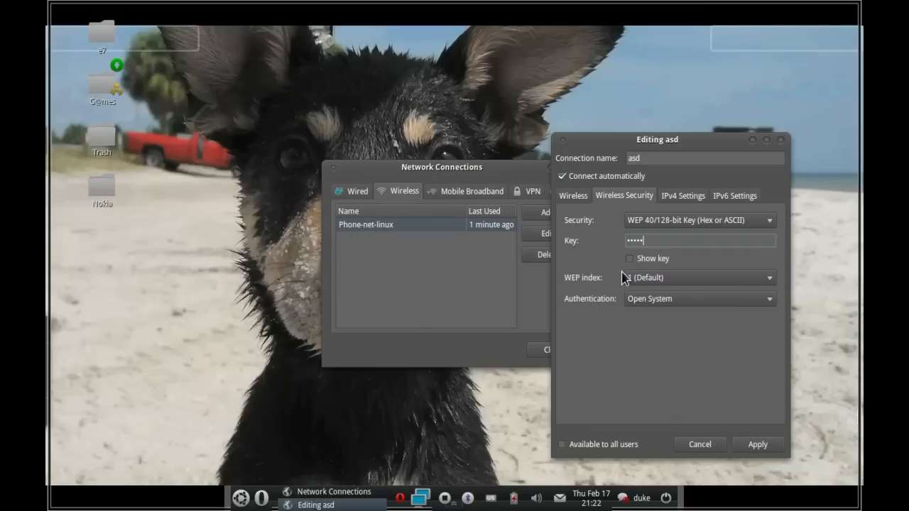
pyautogui.moveTo(436, 273)
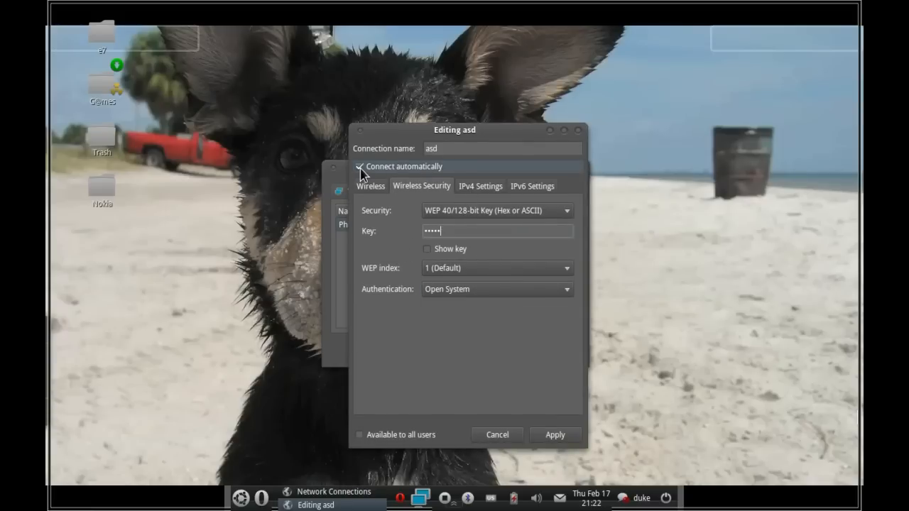
# - Set the IPv4 method to Shared to other computers
pyautogui.click(481, 186)
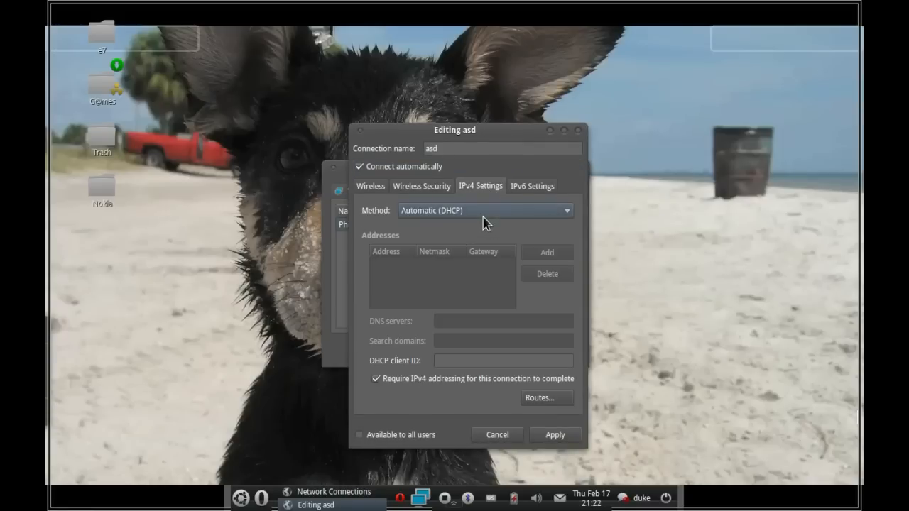
pyautogui.click(486, 210)
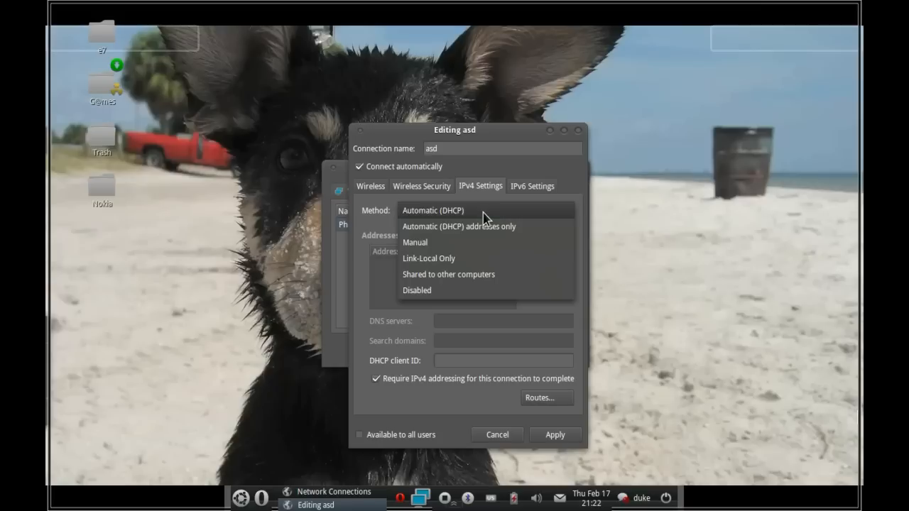
pyautogui.moveTo(482, 277)
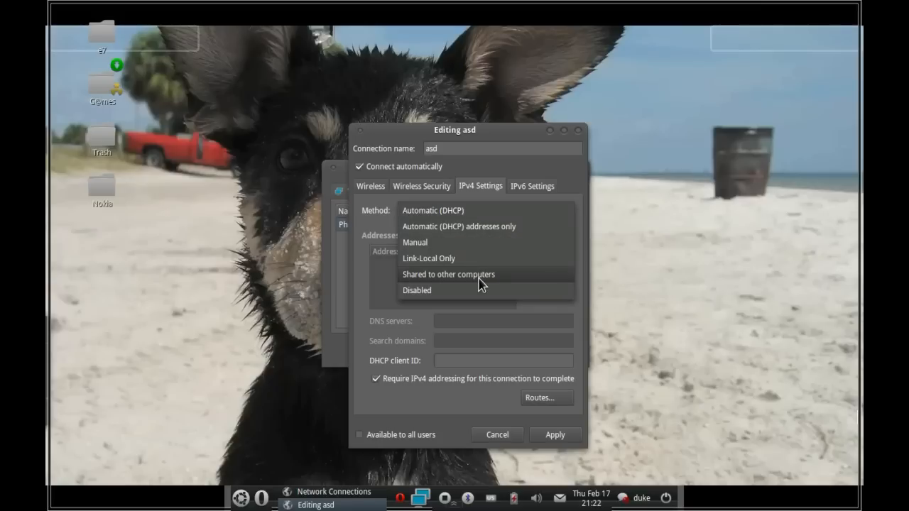
pyautogui.click(448, 274)
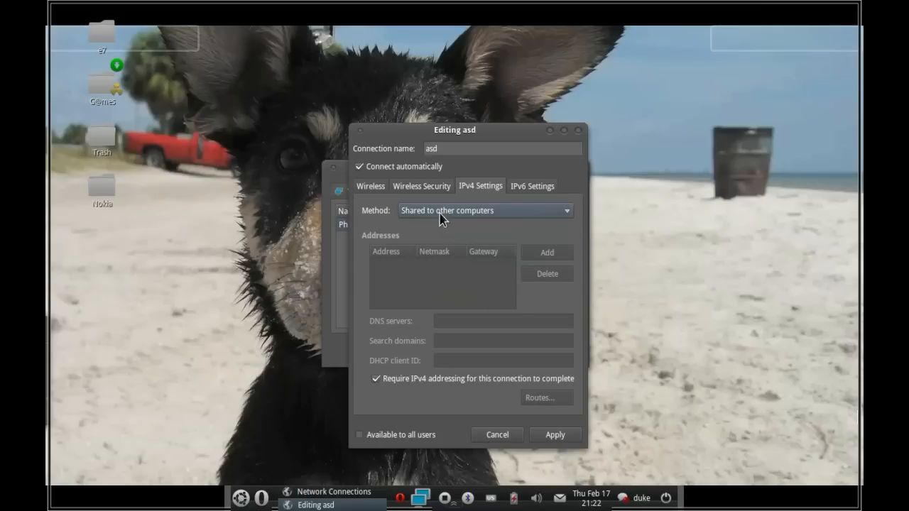
pyautogui.moveTo(437, 228)
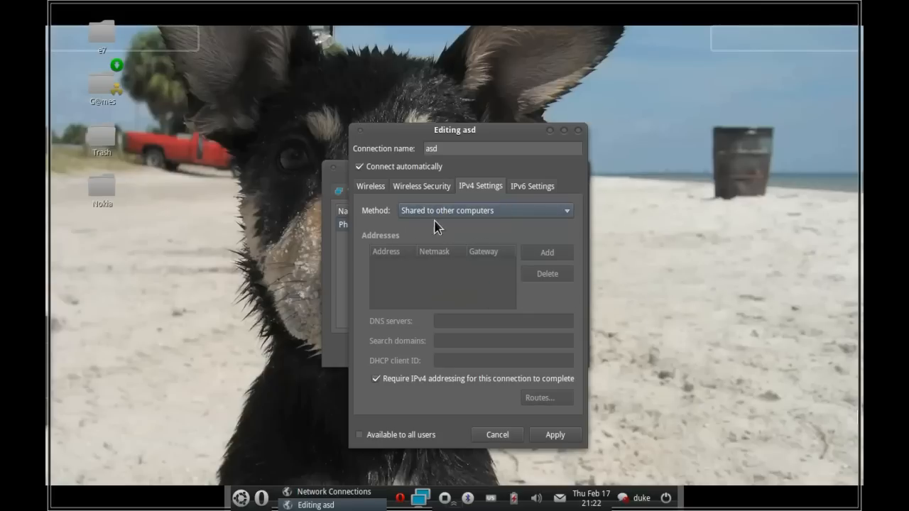
# - Review the Wireless Security and Wireless tabs, cancel the editor, and close Network Connections
pyautogui.click(421, 186)
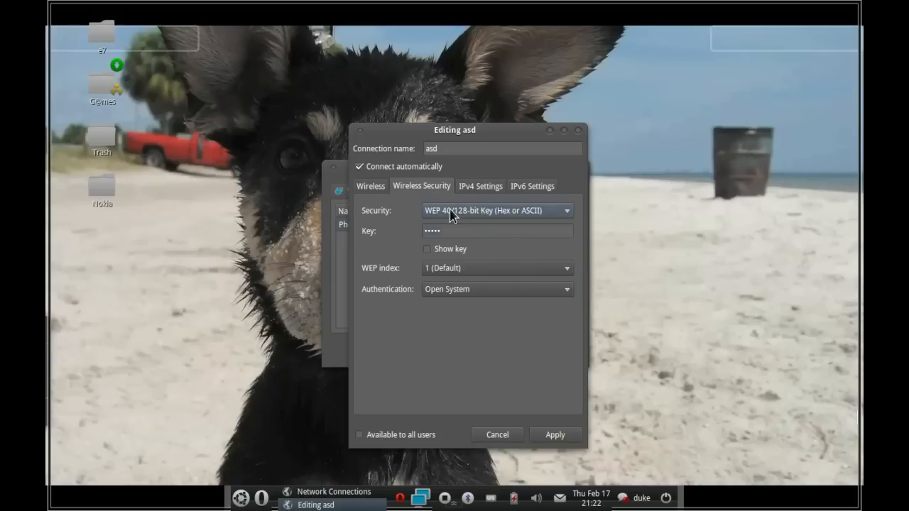
pyautogui.click(497, 230)
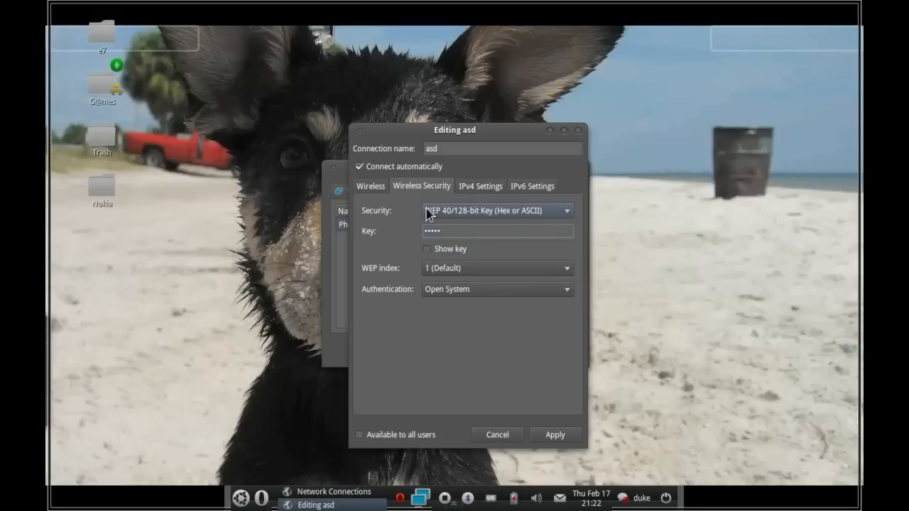
pyautogui.click(370, 186)
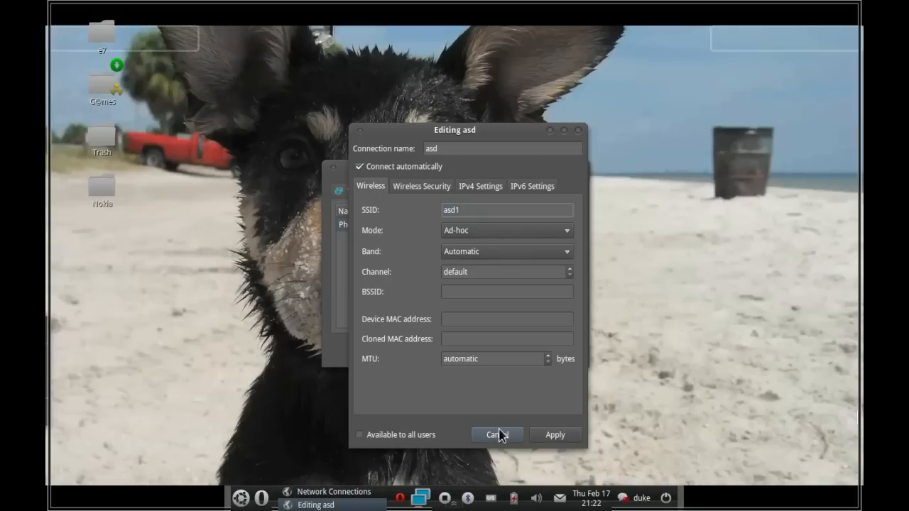
pyautogui.click(497, 435)
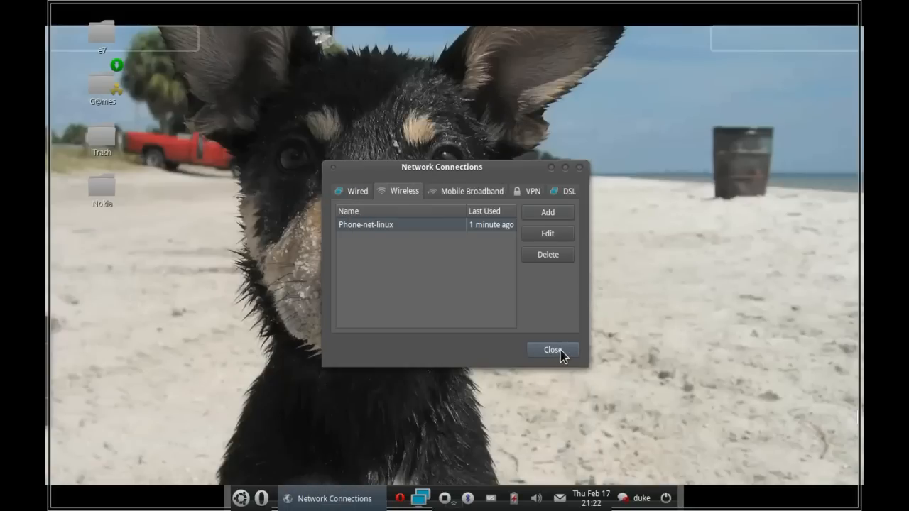
pyautogui.click(552, 349)
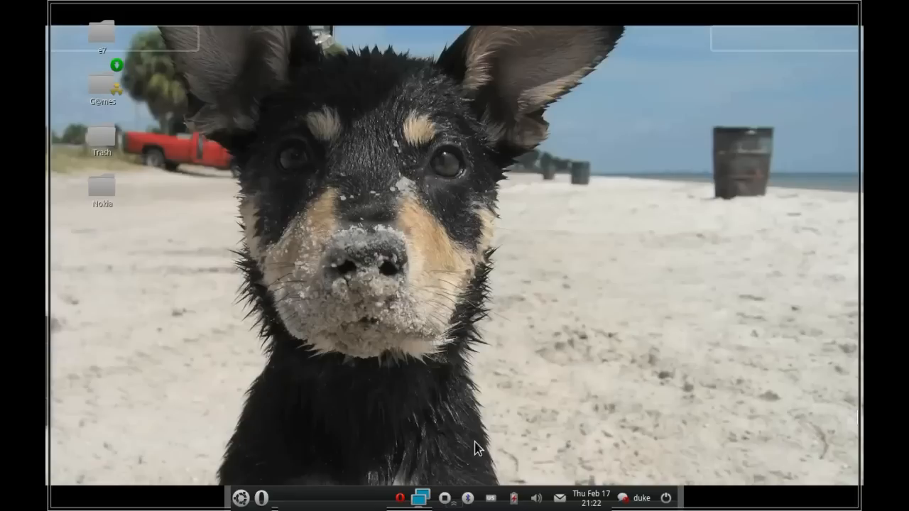
pyautogui.moveTo(418, 501)
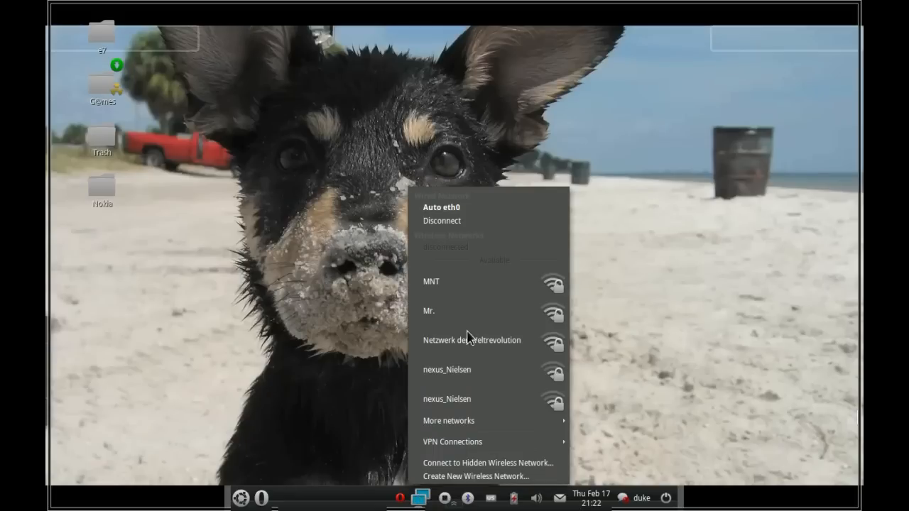
pyautogui.moveTo(457, 256)
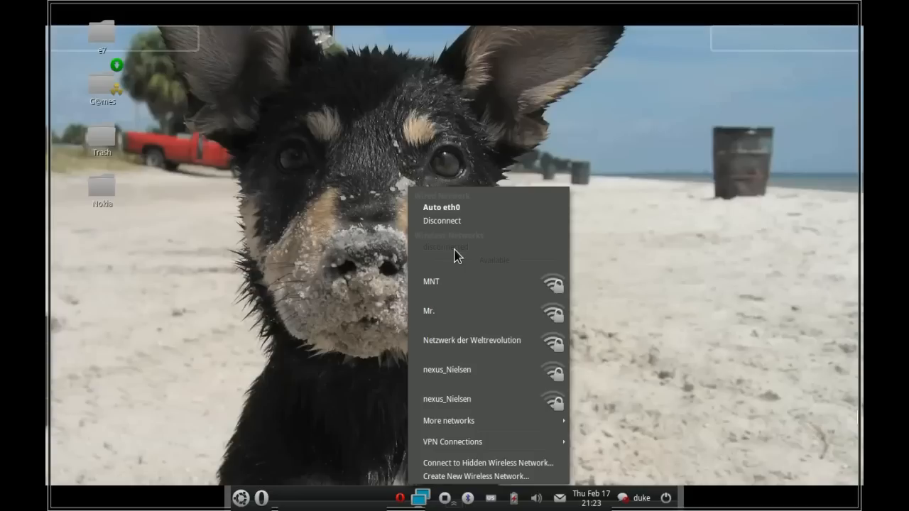
pyautogui.moveTo(423, 257)
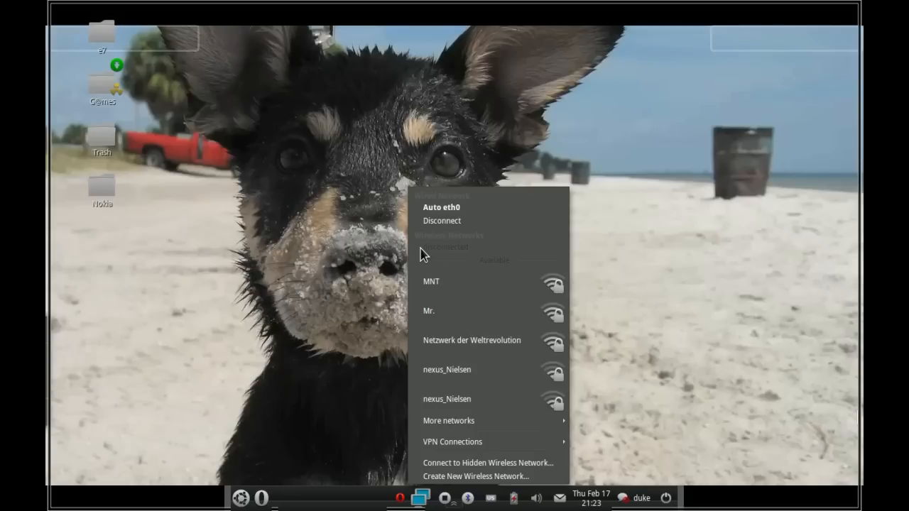
pyautogui.moveTo(451, 261)
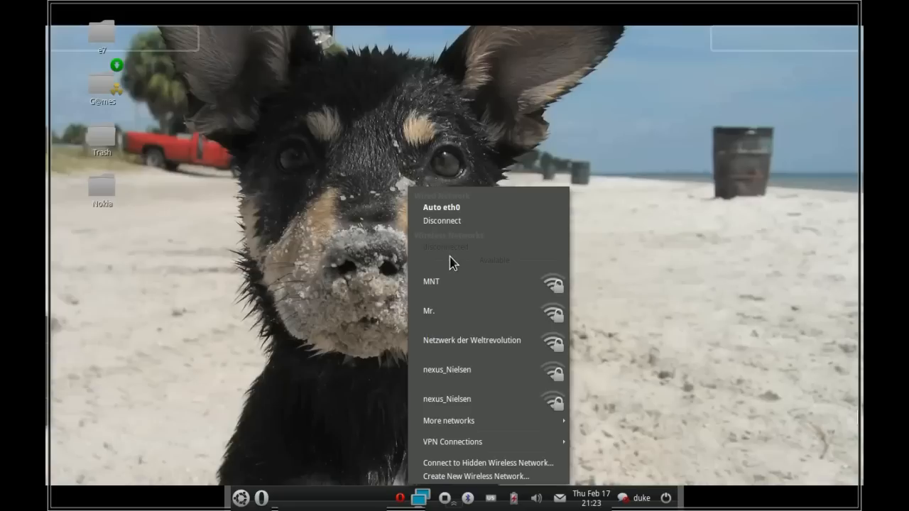
pyautogui.moveTo(454, 252)
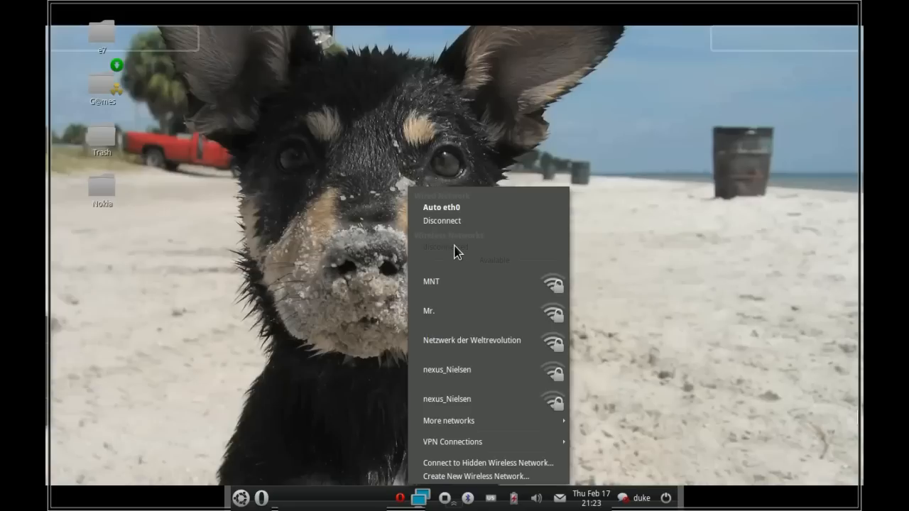
pyautogui.moveTo(438, 253)
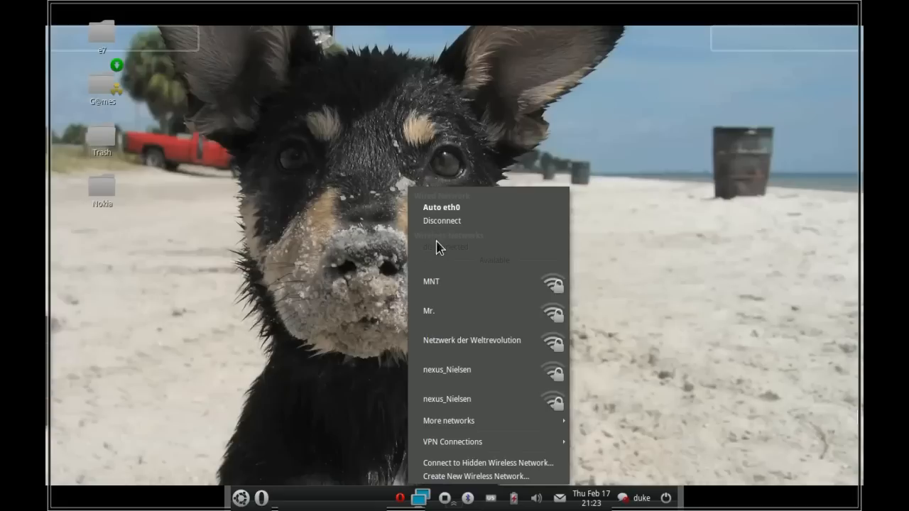
pyautogui.moveTo(435, 253)
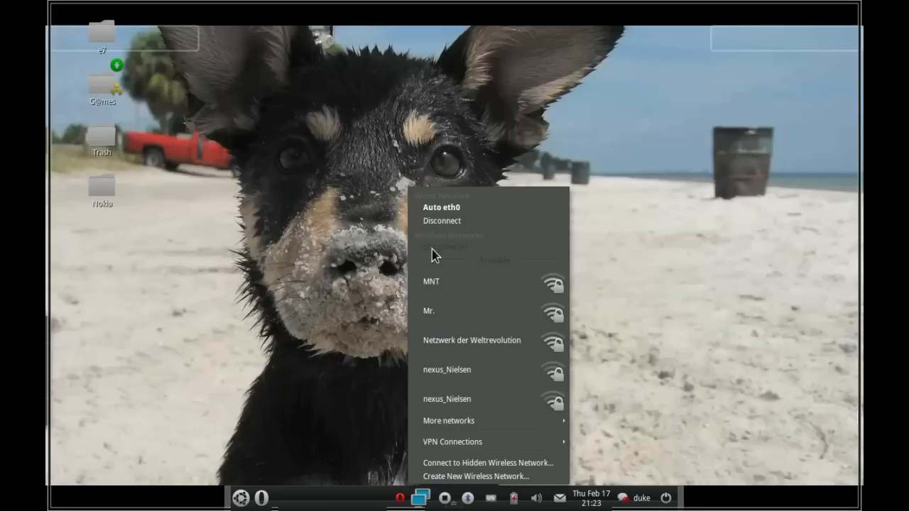
pyautogui.moveTo(476, 477)
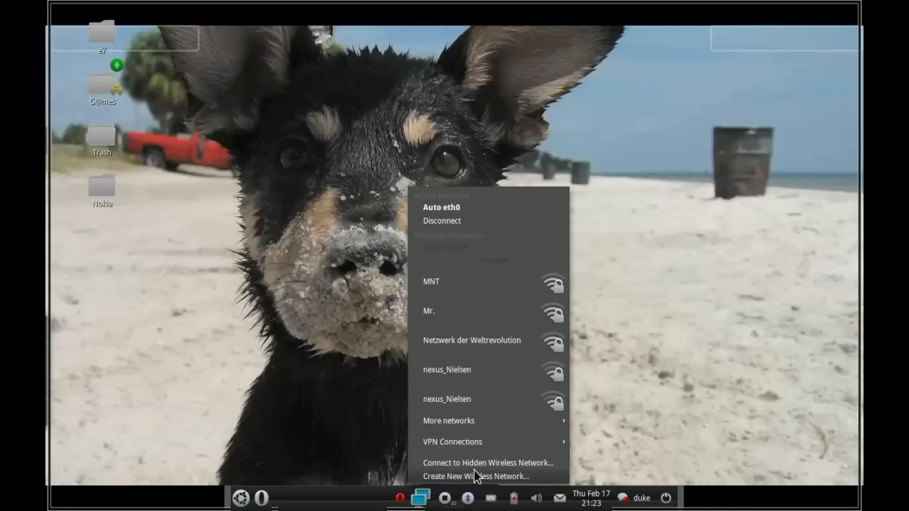
# - Choose Create New Wireless Network... from the tray applet menu
pyautogui.click(475, 477)
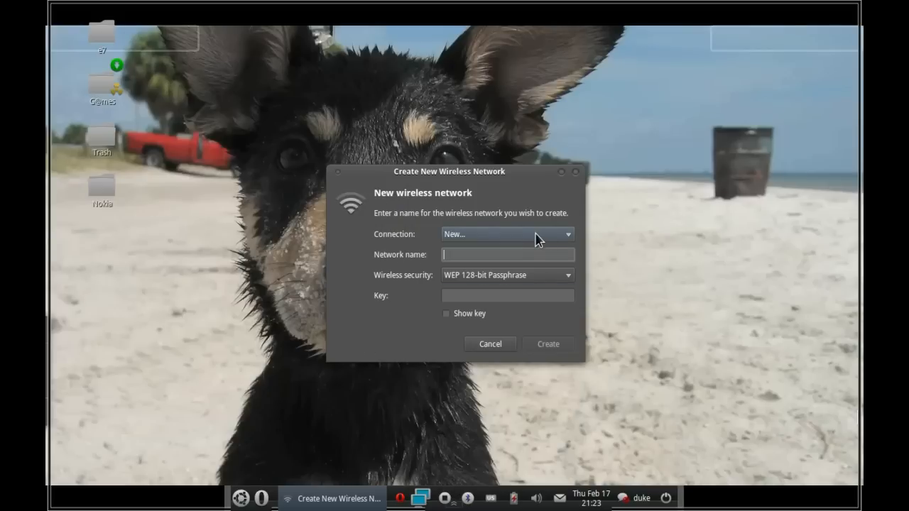
# - Create the network from the saved Phone-net-linux connection and acknowledge the notification
pyautogui.click(507, 233)
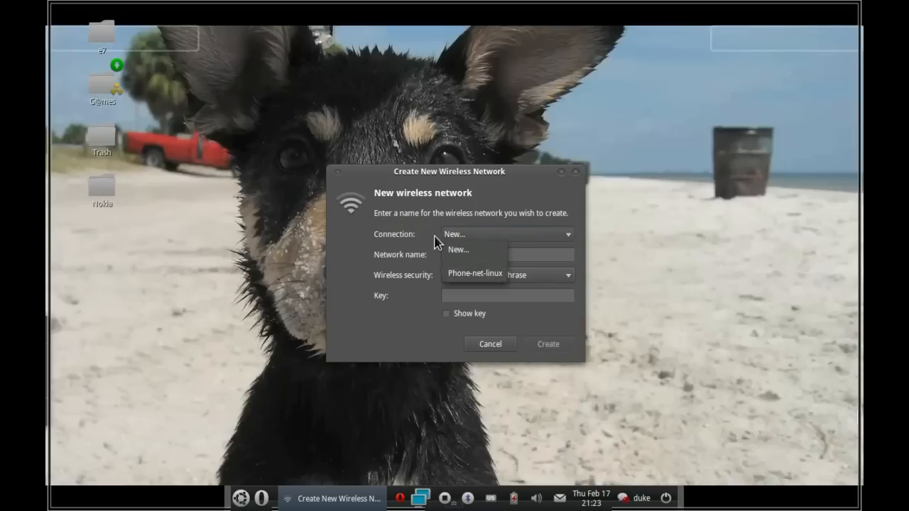
pyautogui.click(474, 273)
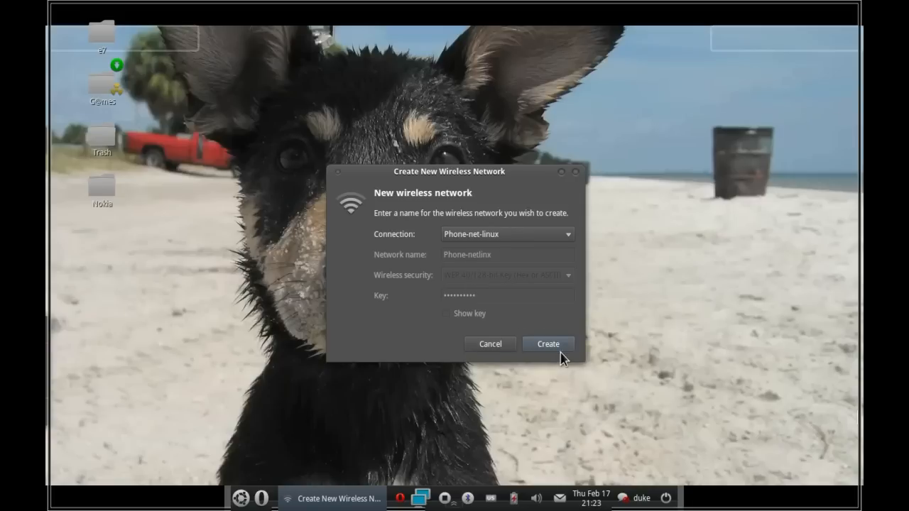
pyautogui.click(548, 344)
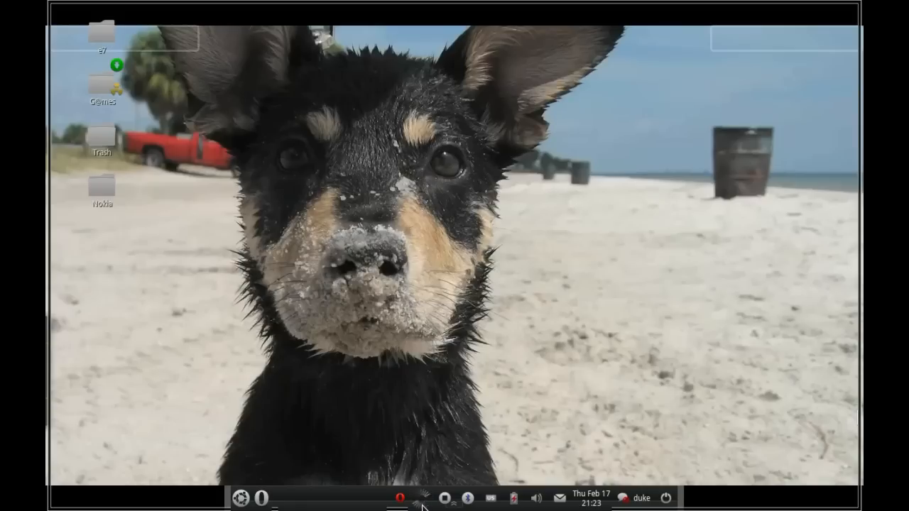
pyautogui.click(421, 497)
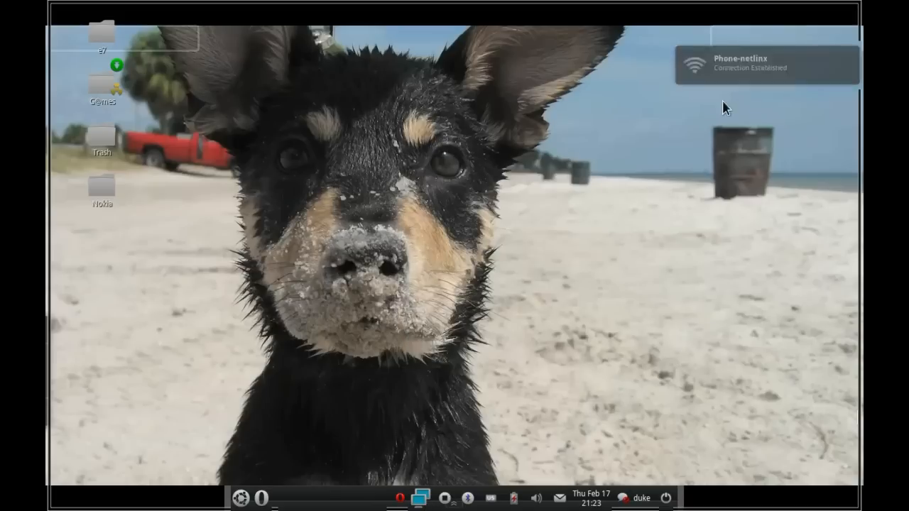
pyautogui.moveTo(437, 198)
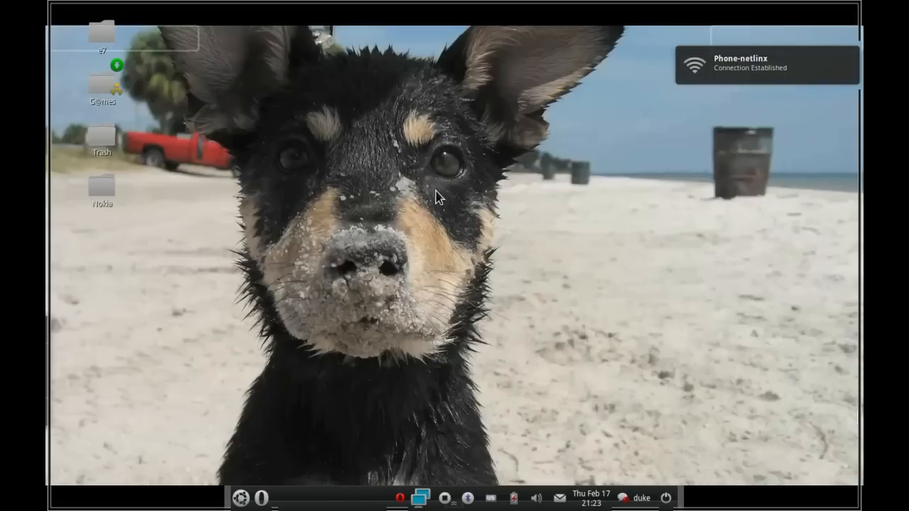
pyautogui.moveTo(369, 346)
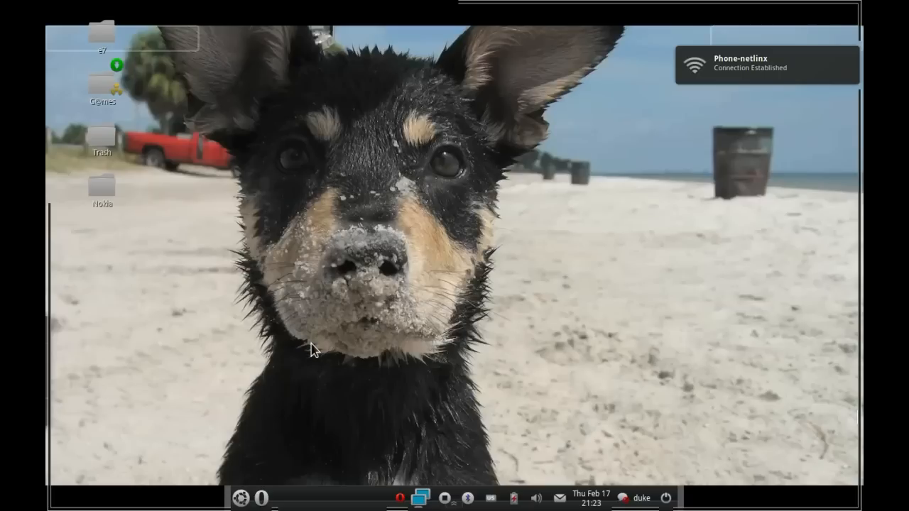
pyautogui.moveTo(426, 439)
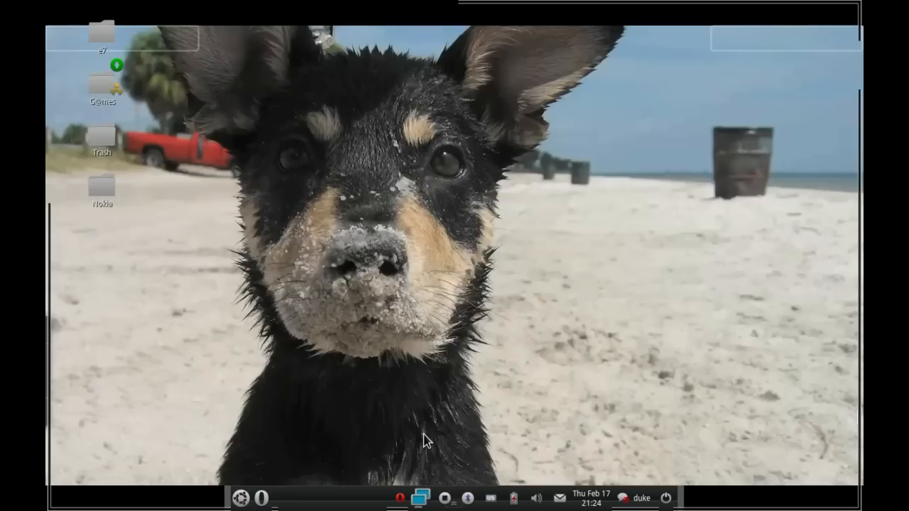
pyautogui.moveTo(455, 495)
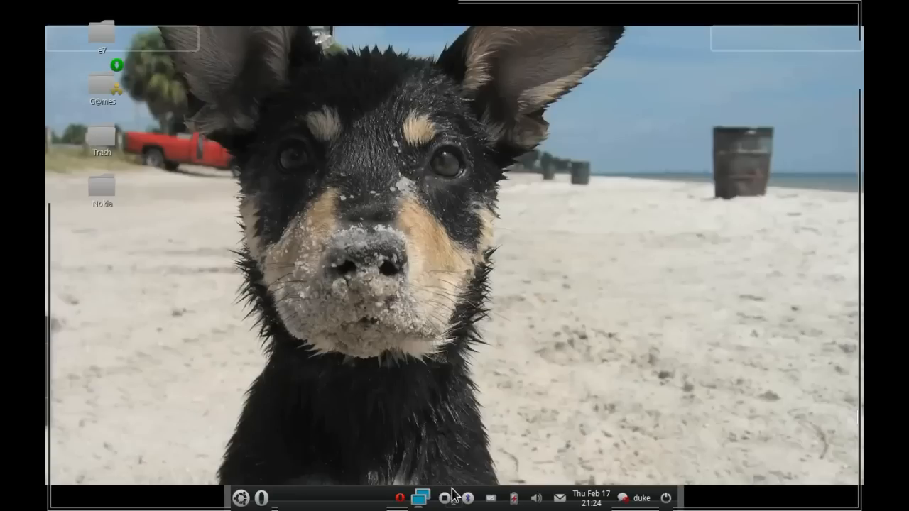